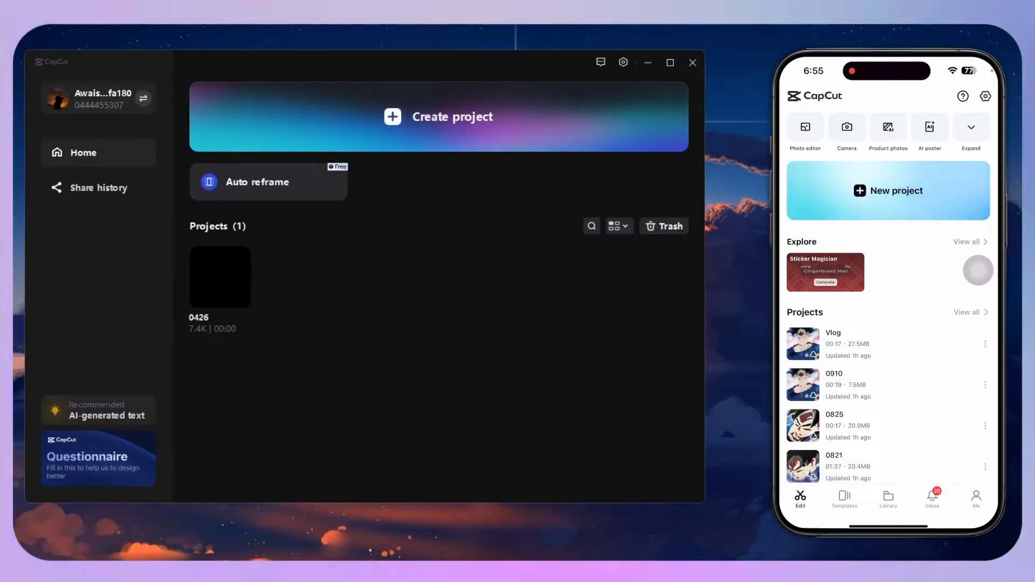
On the phone, go to the Me profile and its Library of projects and spaces.
{"action": "left_click", "coordinate": [976, 500]}
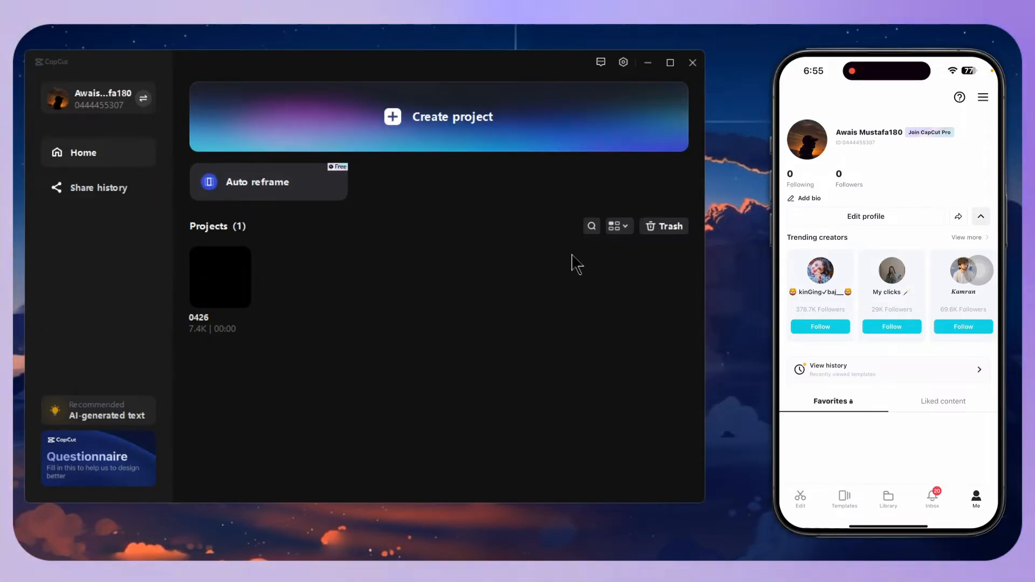
{"action": "mouse_move", "coordinate": [63, 115]}
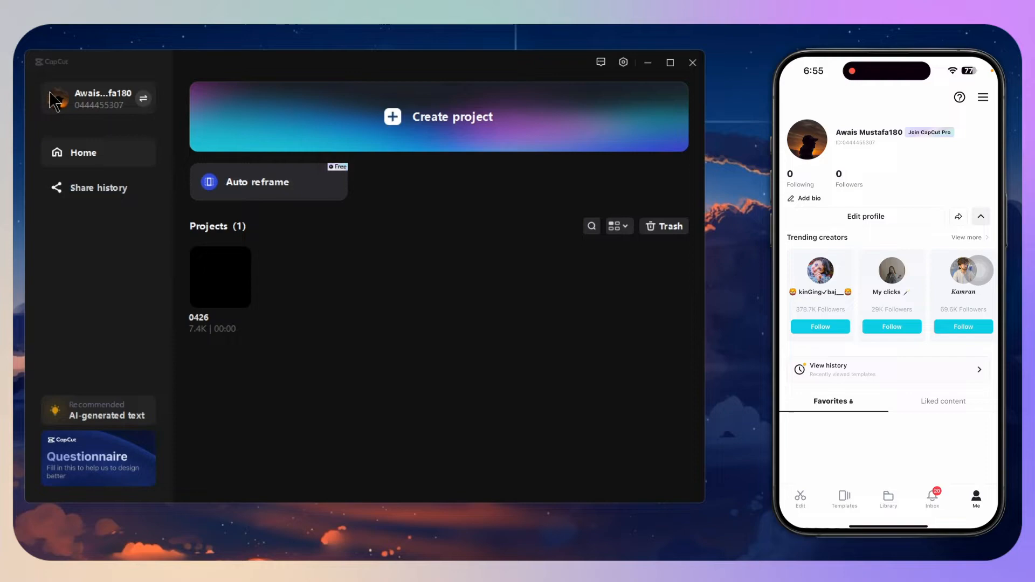
{"action": "left_click", "coordinate": [888, 499]}
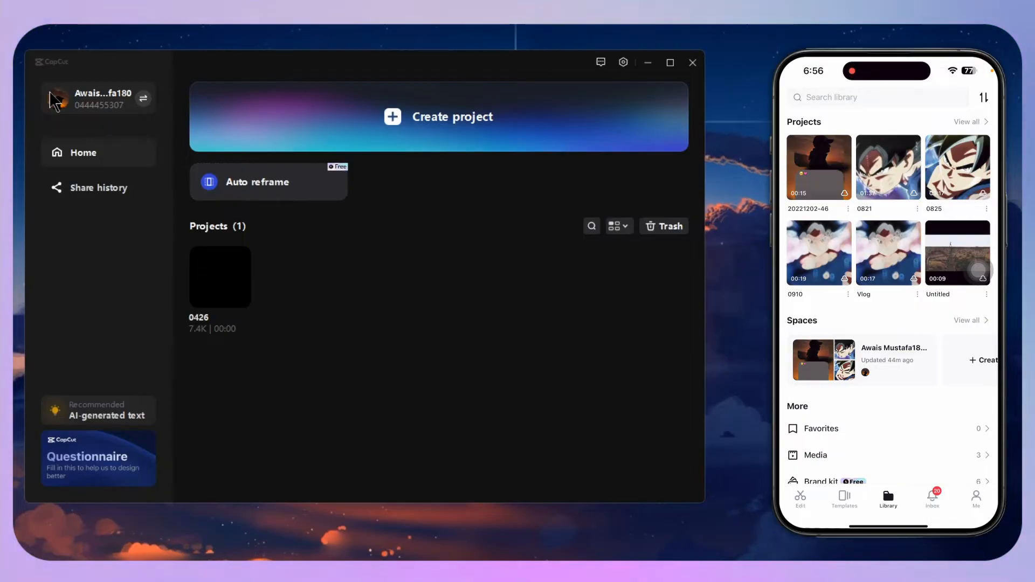
On the phone, list all spaces and open the owner's space with its projects and media.
{"action": "left_click", "coordinate": [971, 320]}
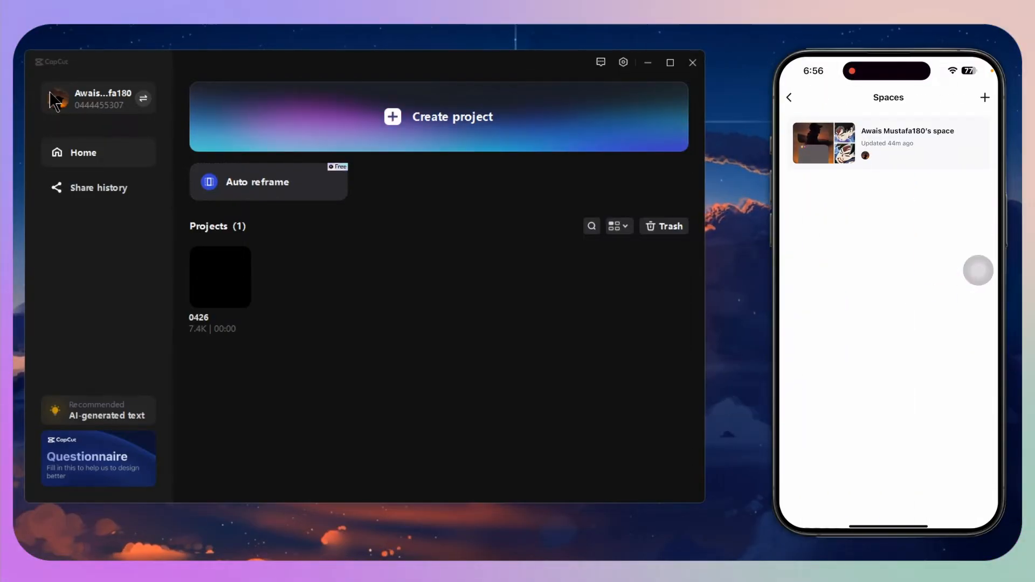
{"action": "left_click", "coordinate": [984, 97]}
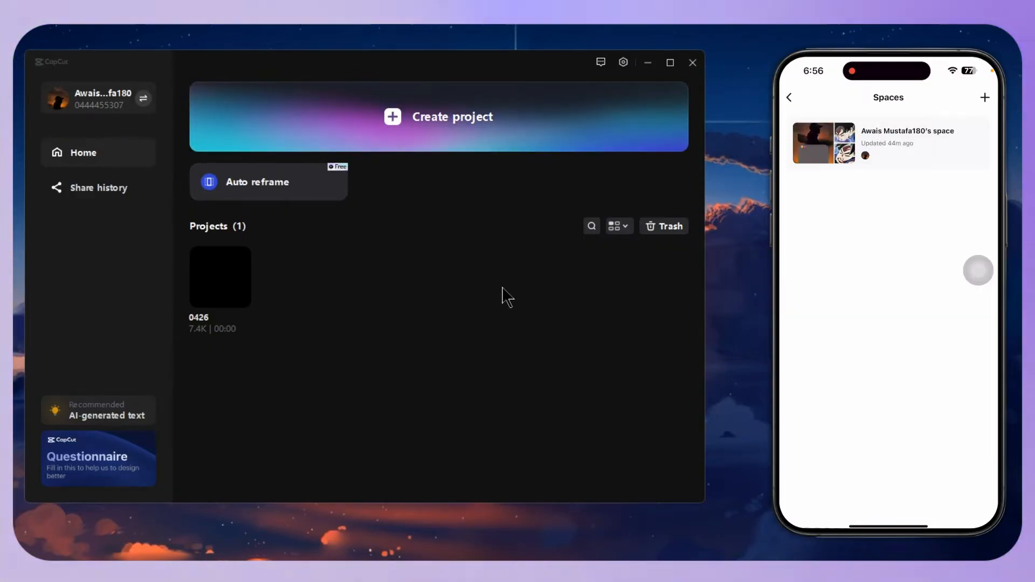
{"action": "left_click", "coordinate": [888, 142]}
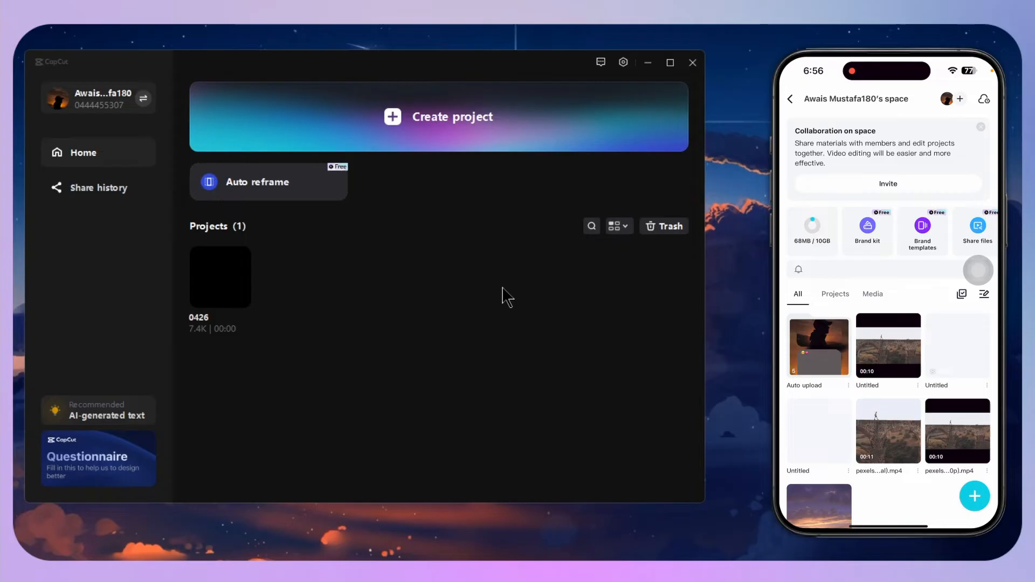
{"action": "left_click", "coordinate": [974, 497]}
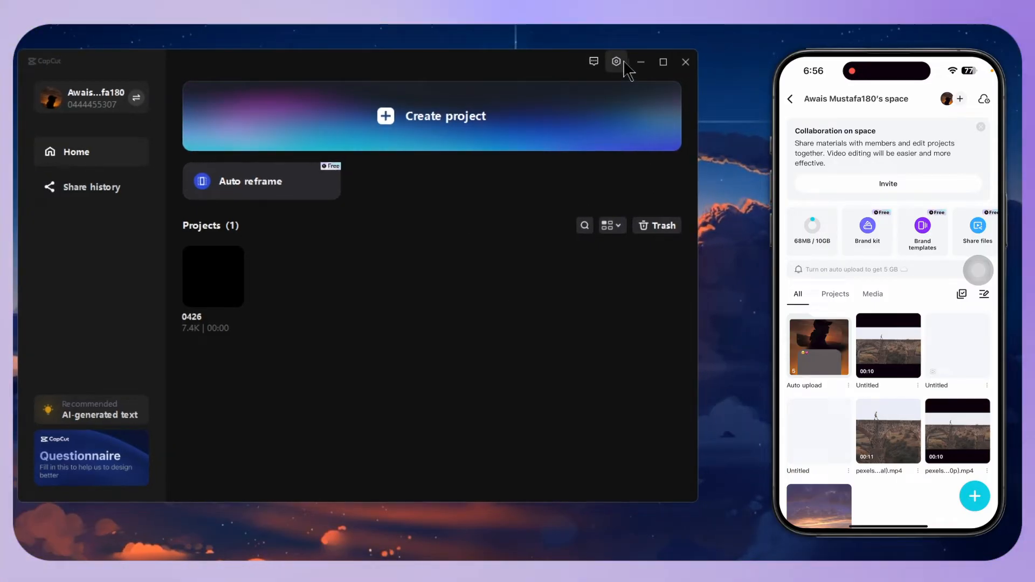
Open Manage spaces from the desktop settings gear.
{"action": "left_click", "coordinate": [615, 62]}
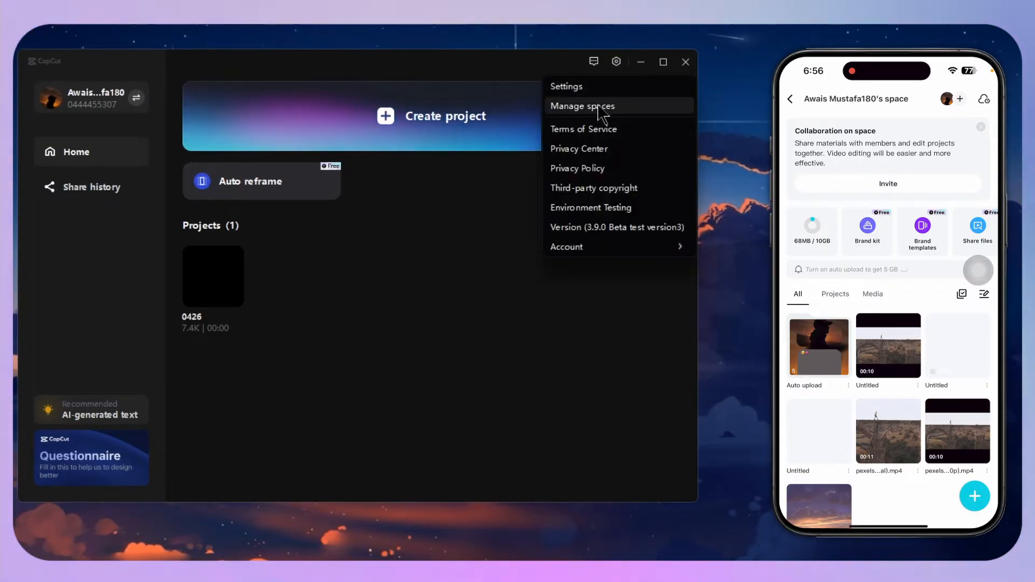
{"action": "left_click", "coordinate": [582, 106]}
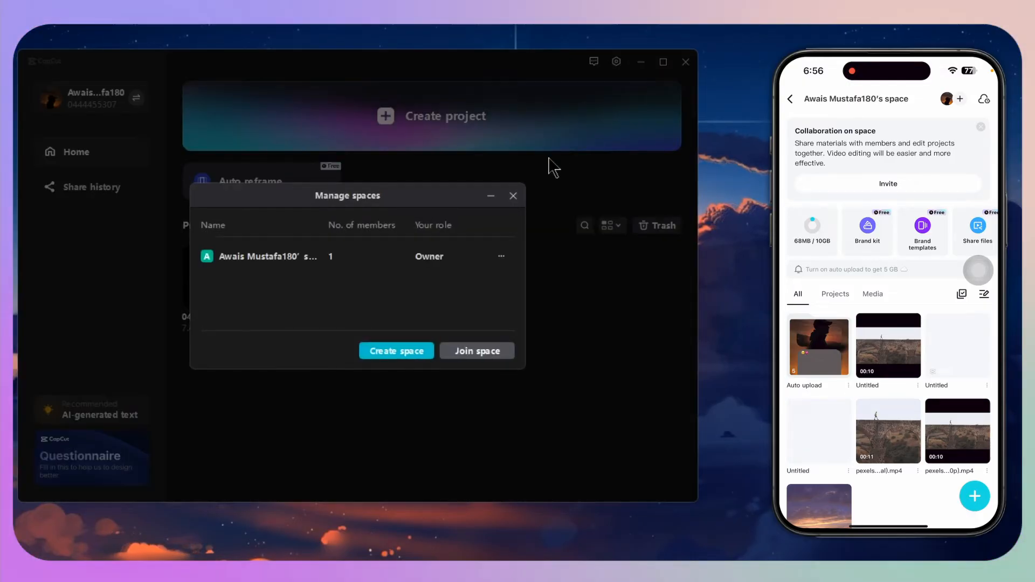
{"action": "mouse_move", "coordinate": [441, 180]}
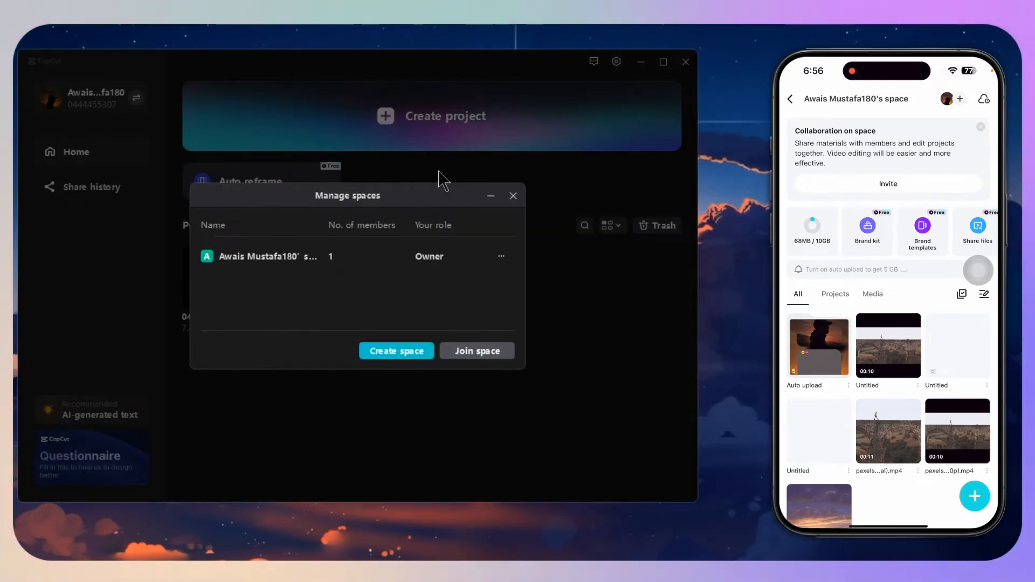
{"action": "mouse_move", "coordinate": [277, 264]}
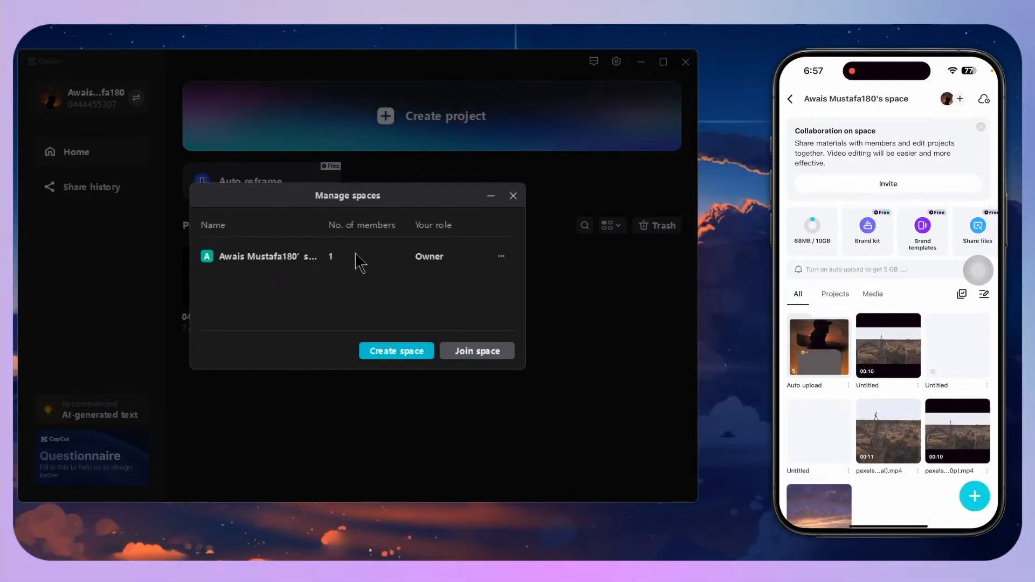
{"action": "mouse_move", "coordinate": [238, 267]}
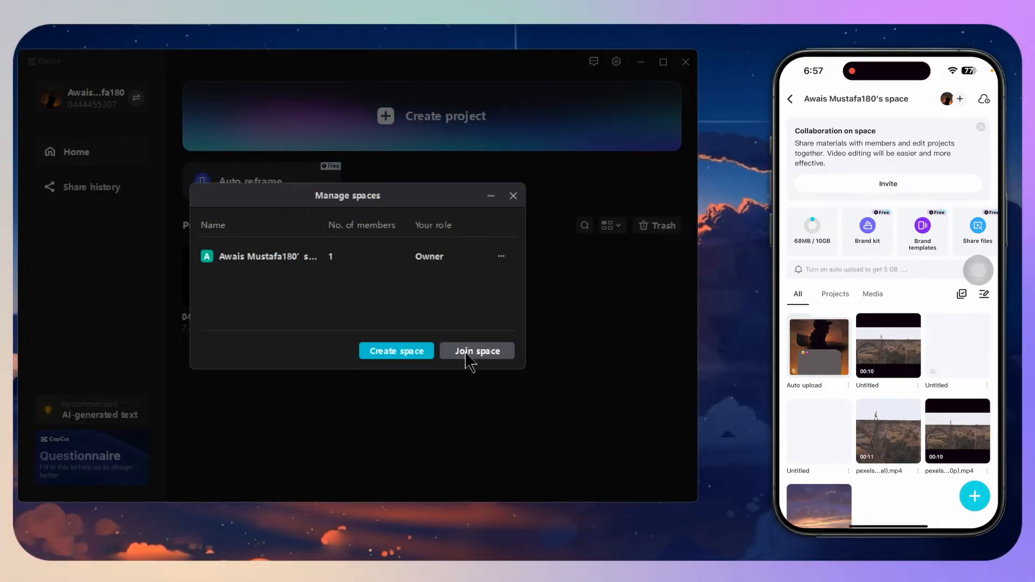
Start Join space on the PC and share the phone's space invitation via WhatsApp.
{"action": "left_click", "coordinate": [477, 351]}
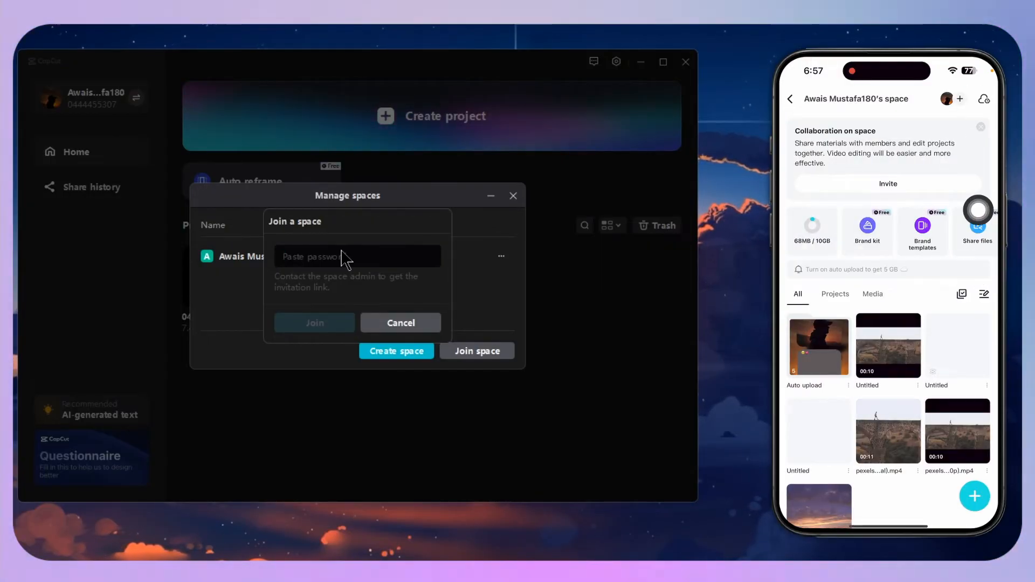
{"action": "left_click", "coordinate": [983, 98]}
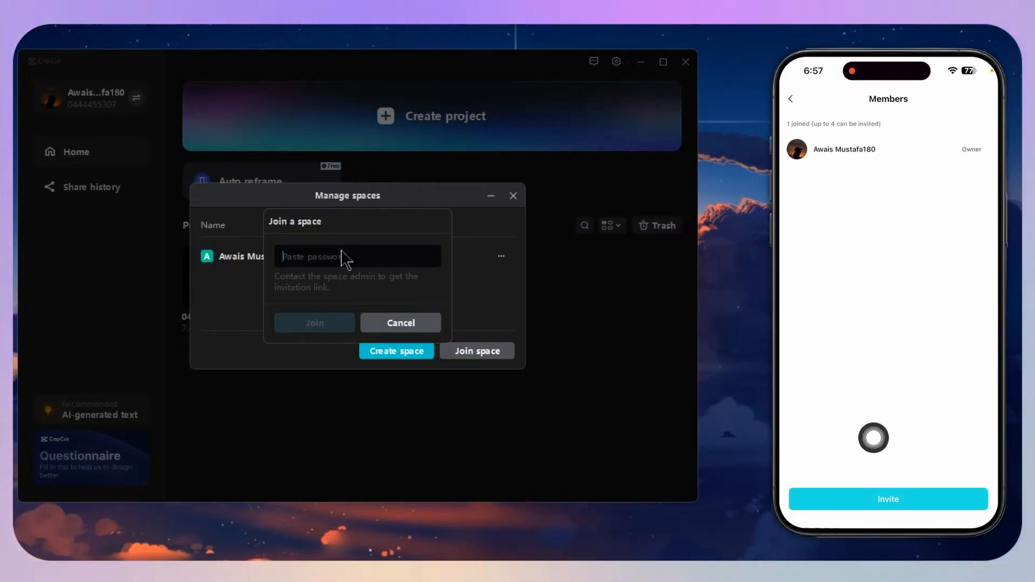
{"action": "left_click", "coordinate": [887, 498]}
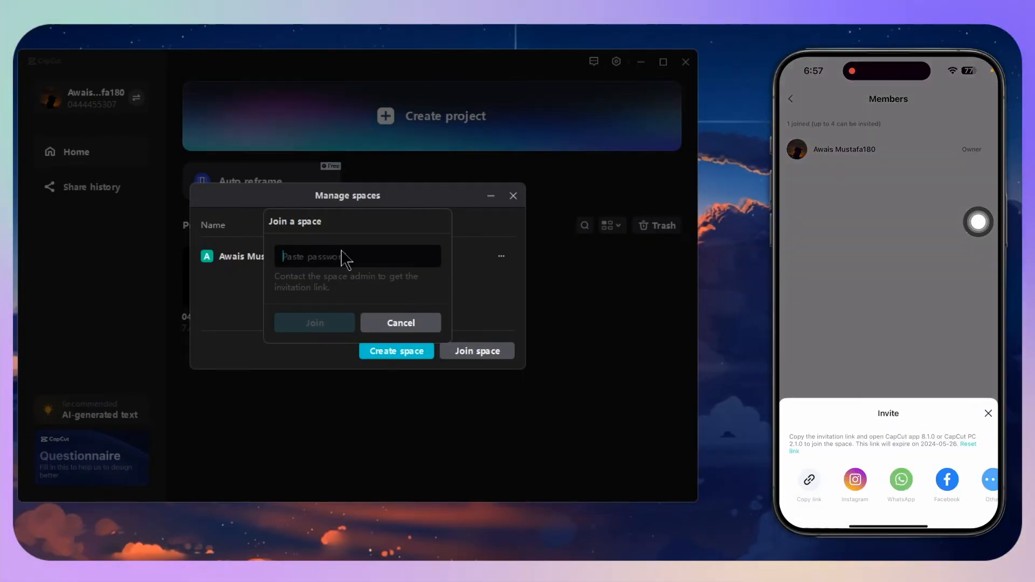
{"action": "left_click", "coordinate": [808, 485]}
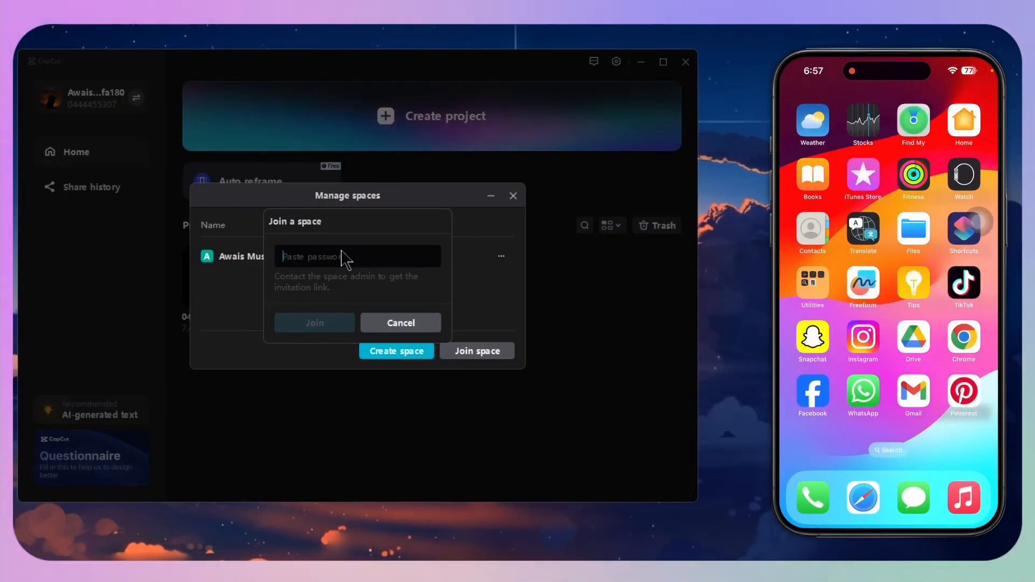
{"action": "mouse_move", "coordinate": [422, 231]}
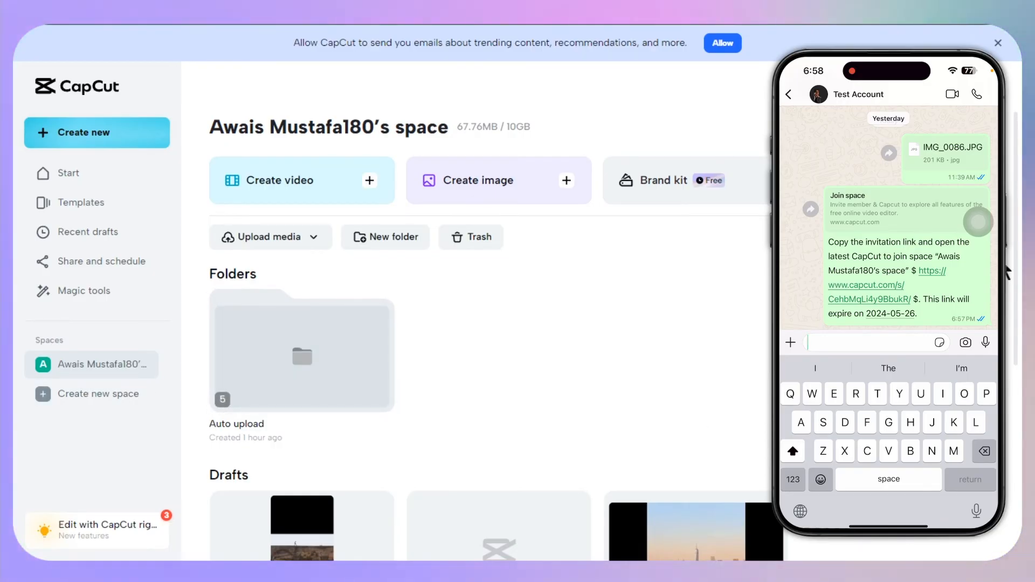
{"action": "scroll", "scroll_direction": "down", "scroll_amount": 3}
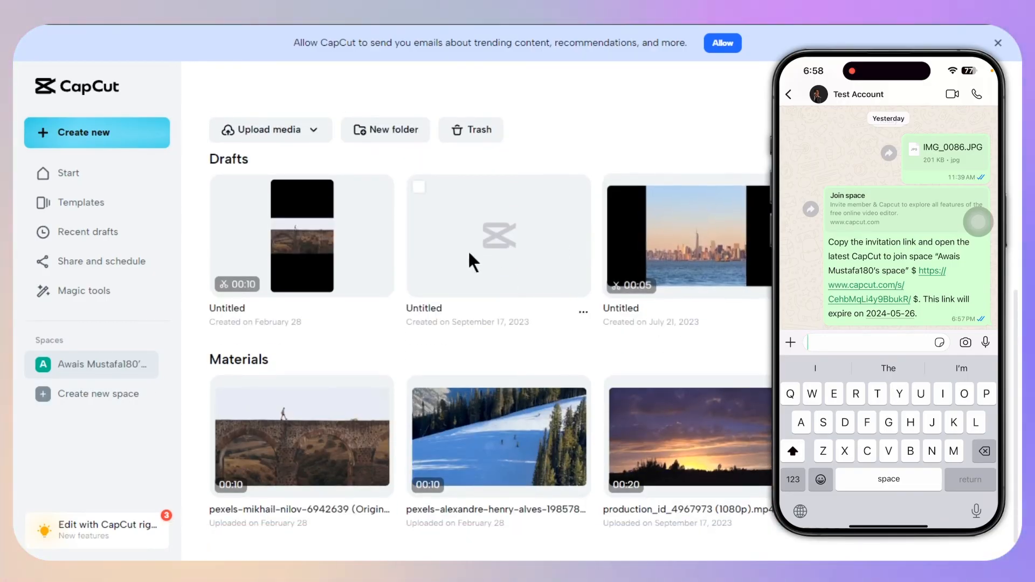
{"action": "scroll", "scroll_direction": "up", "scroll_amount": 3}
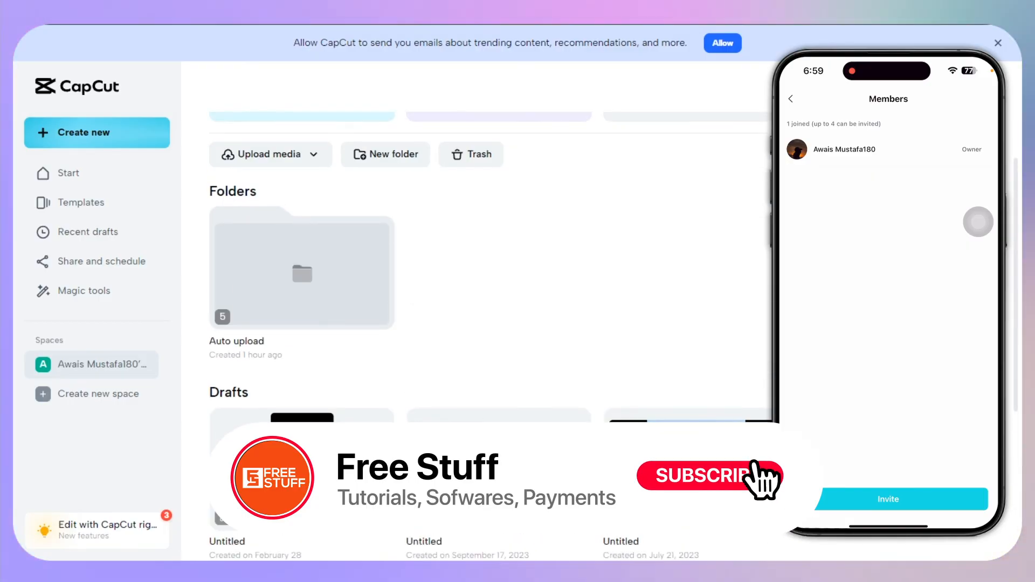
{"action": "scroll", "scroll_direction": "up", "scroll_amount": 3}
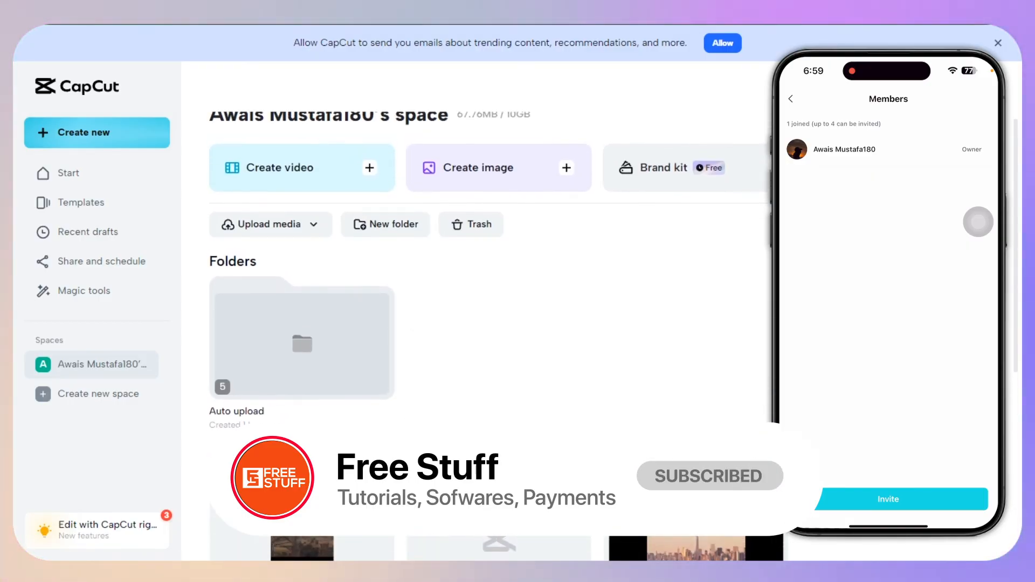